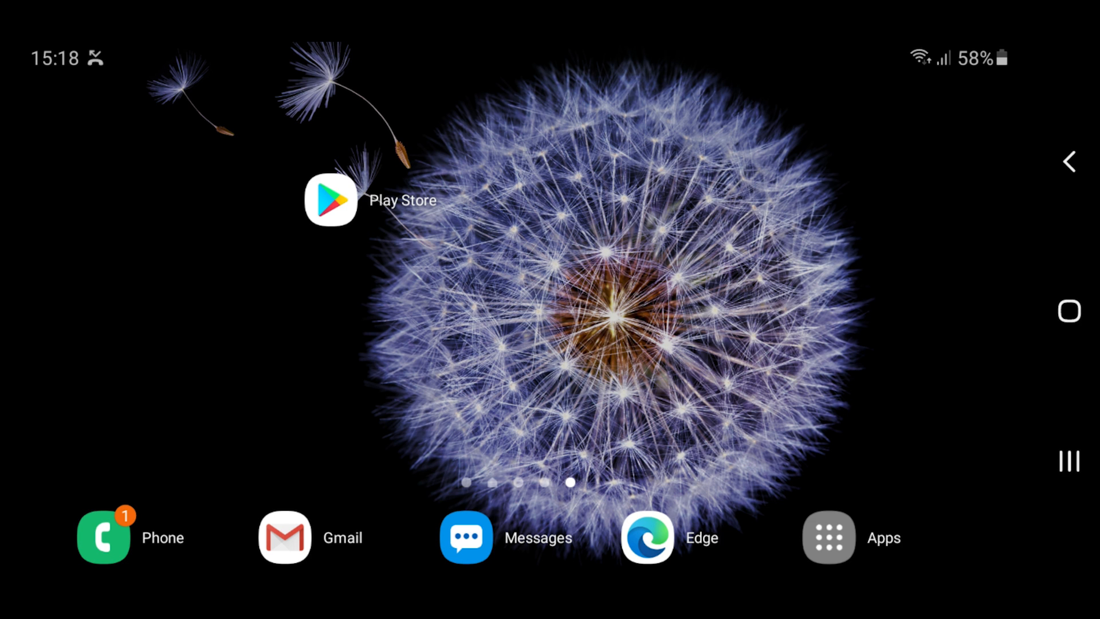
Step: Open Google Play Store and enter 'microsoft' in the search bar
click(330, 200)
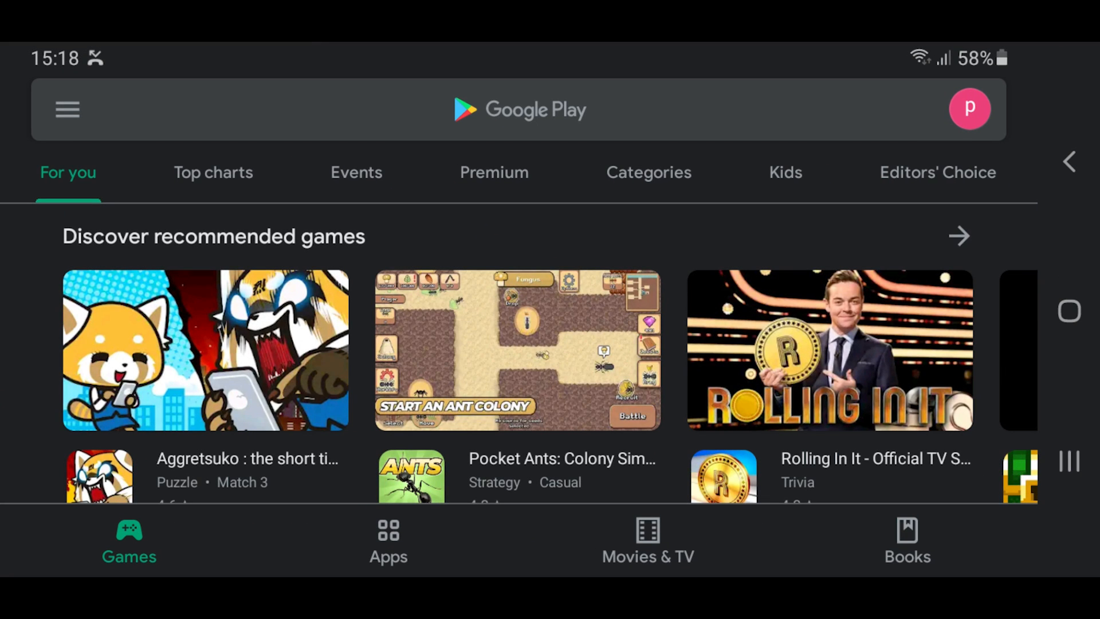
text(microsoft)
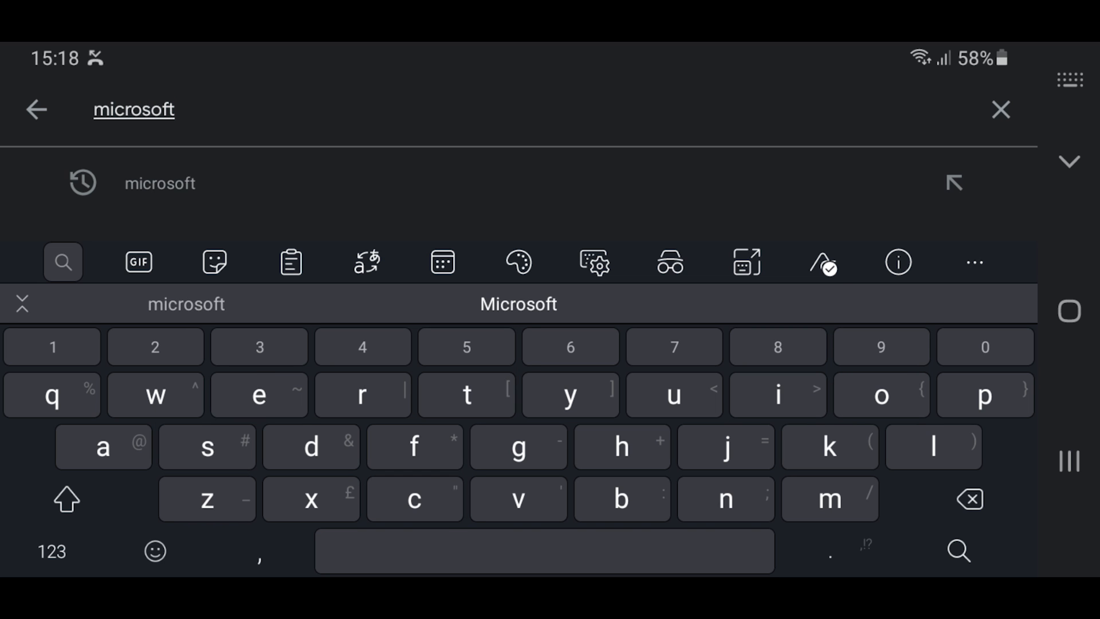
Step: Submit the 'microsoft' search and scroll to open the Xbox Game Pass app page
click(957, 551)
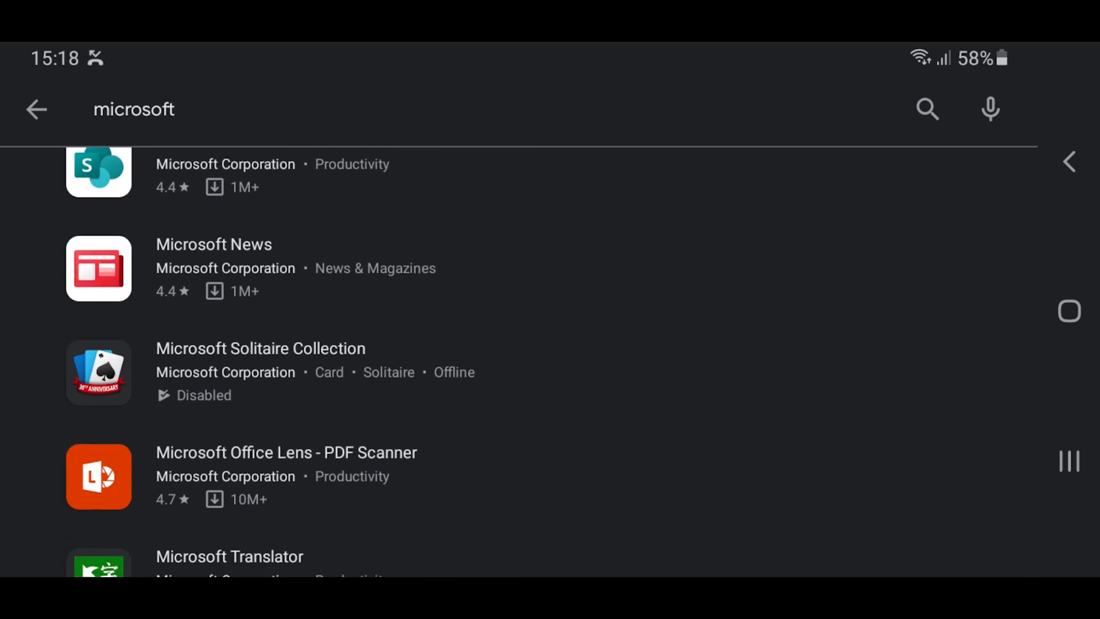
scroll(down, 3)
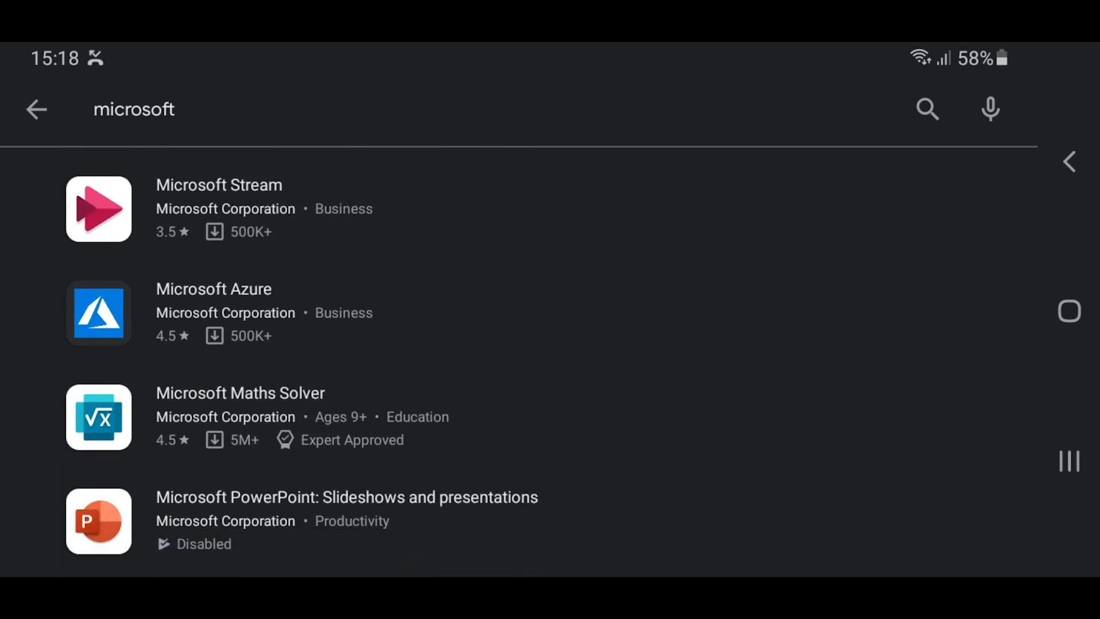
scroll(down, 3)
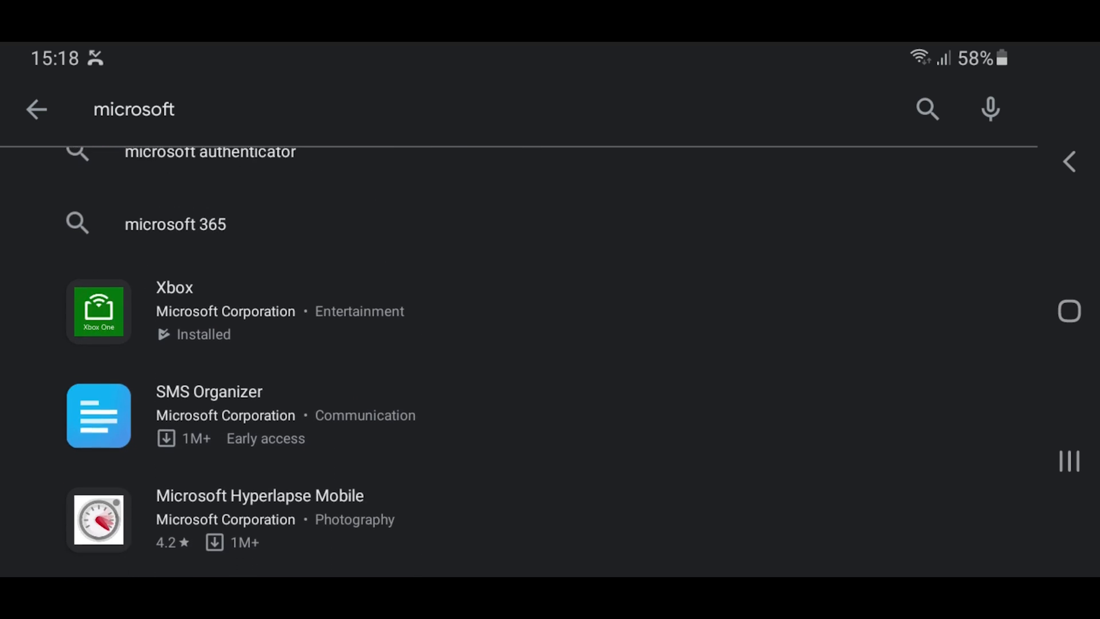
scroll(down, 3)
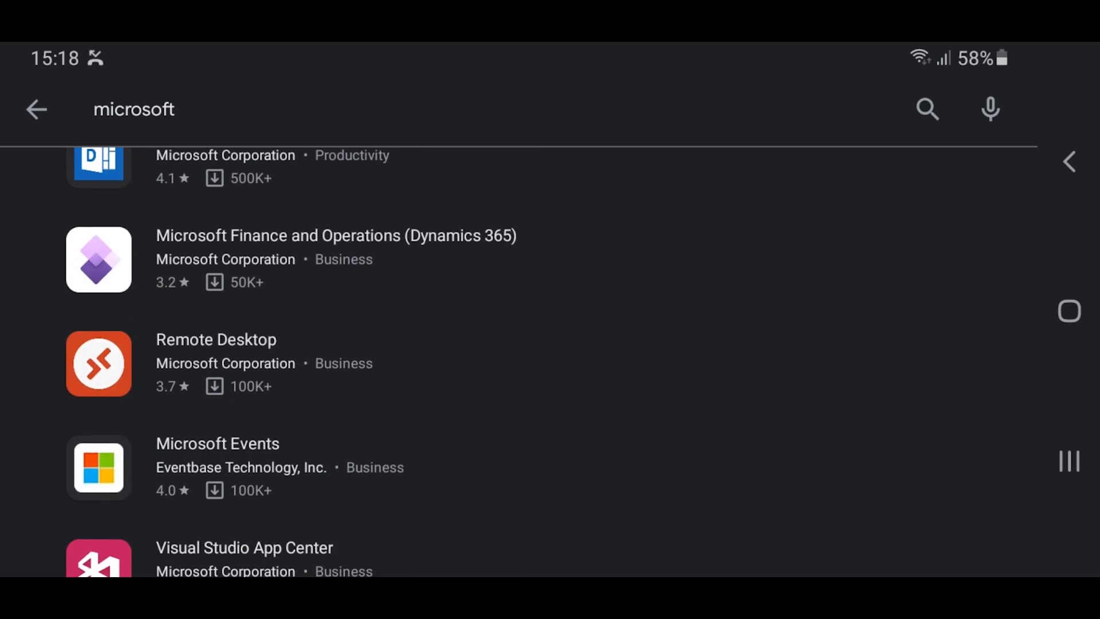
scroll(down, 3)
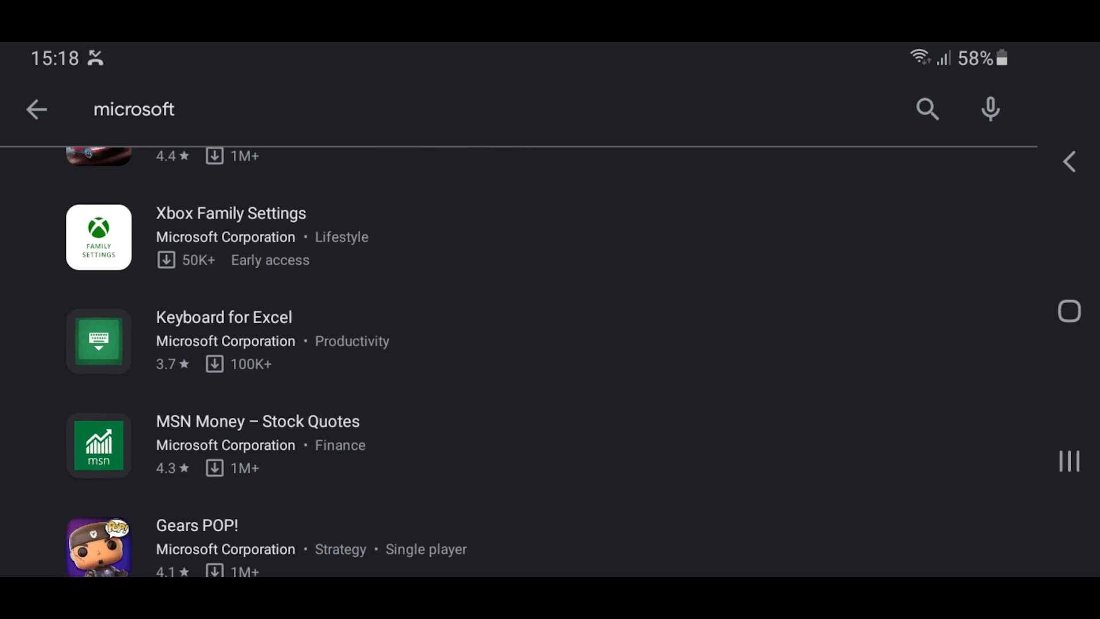
scroll(down, 3)
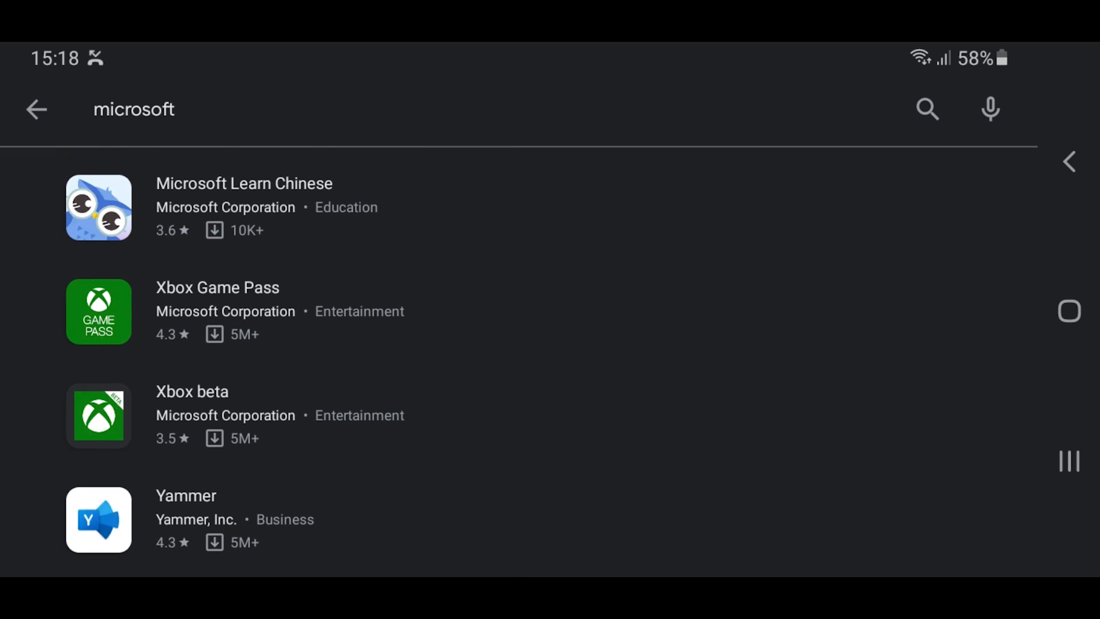
click(218, 310)
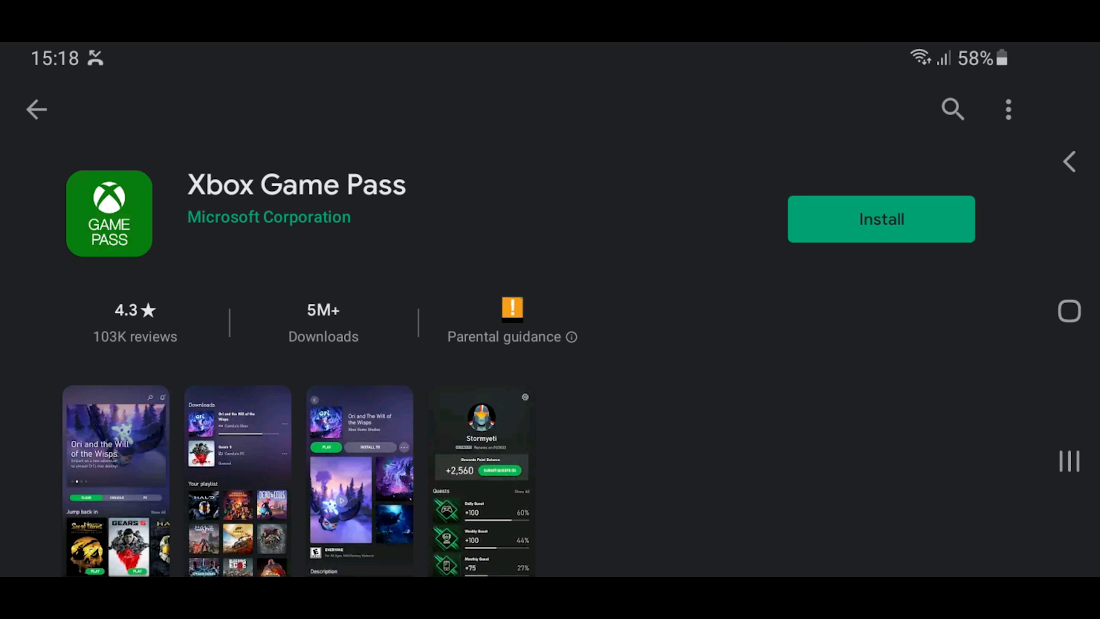
Step: Install Xbox Game Pass and launch it once the download completes
click(881, 218)
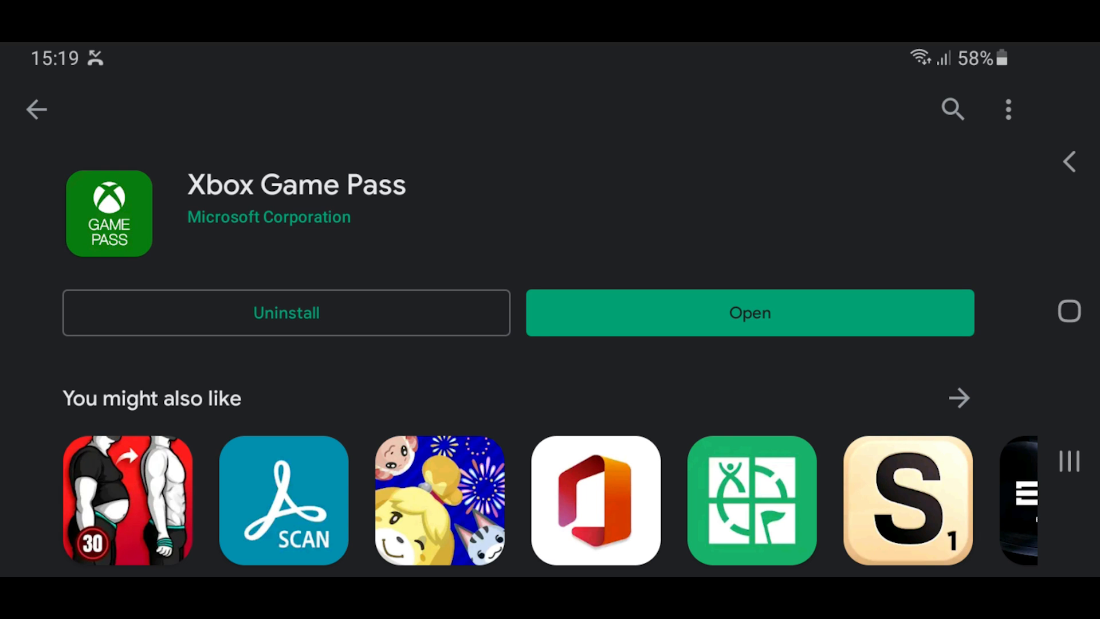
click(749, 312)
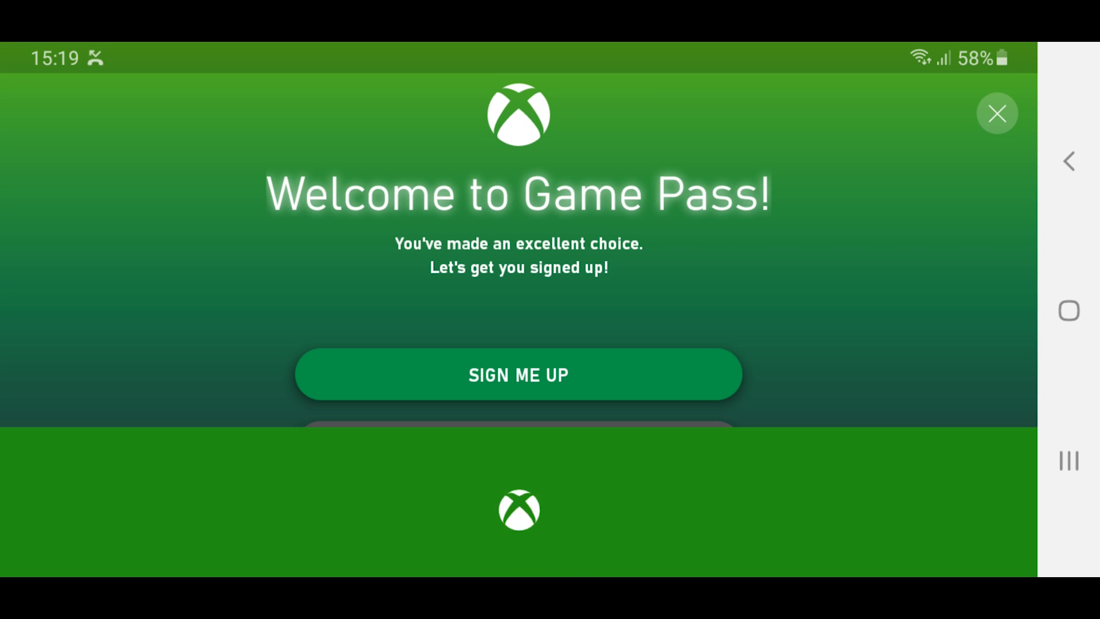
Step: Sign in with the existing Xbox Live account and tap Let's play!
scroll(up, 3)
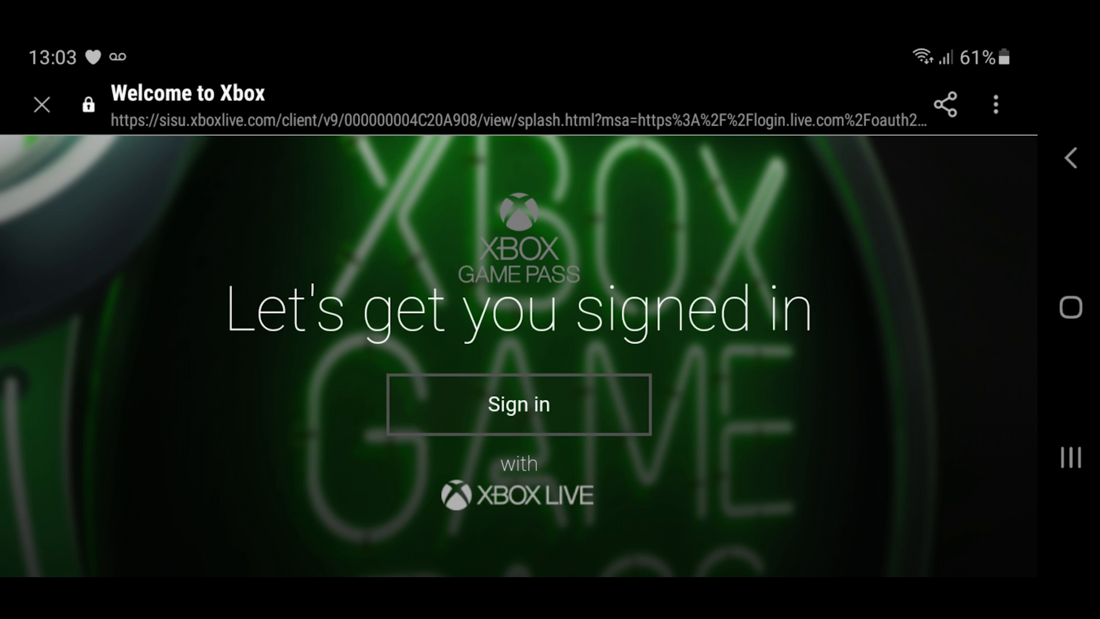
click(518, 404)
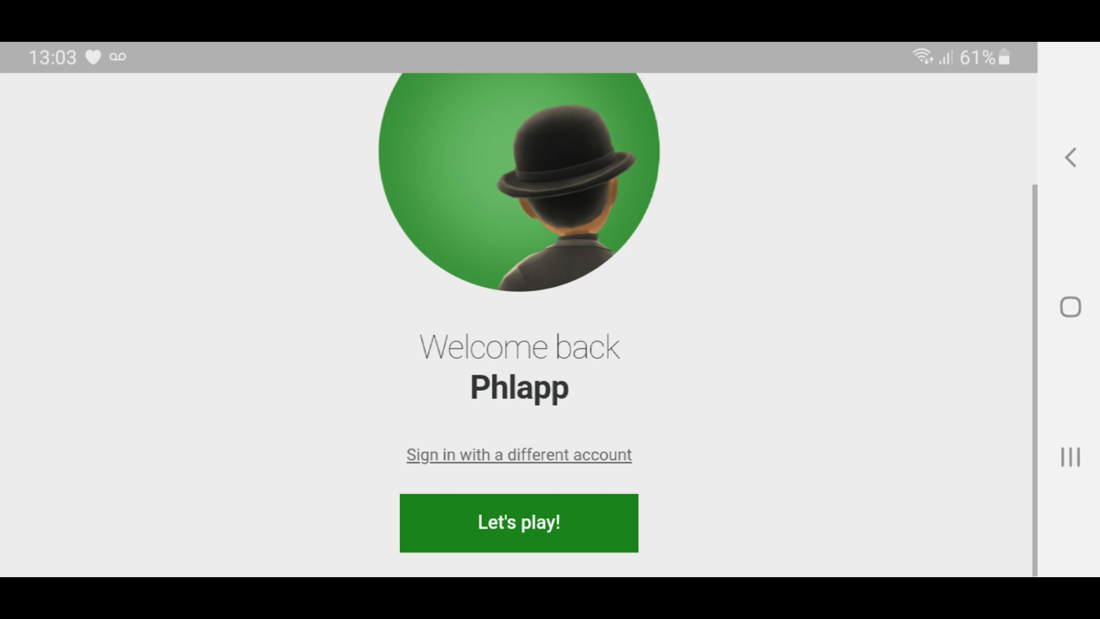
click(518, 522)
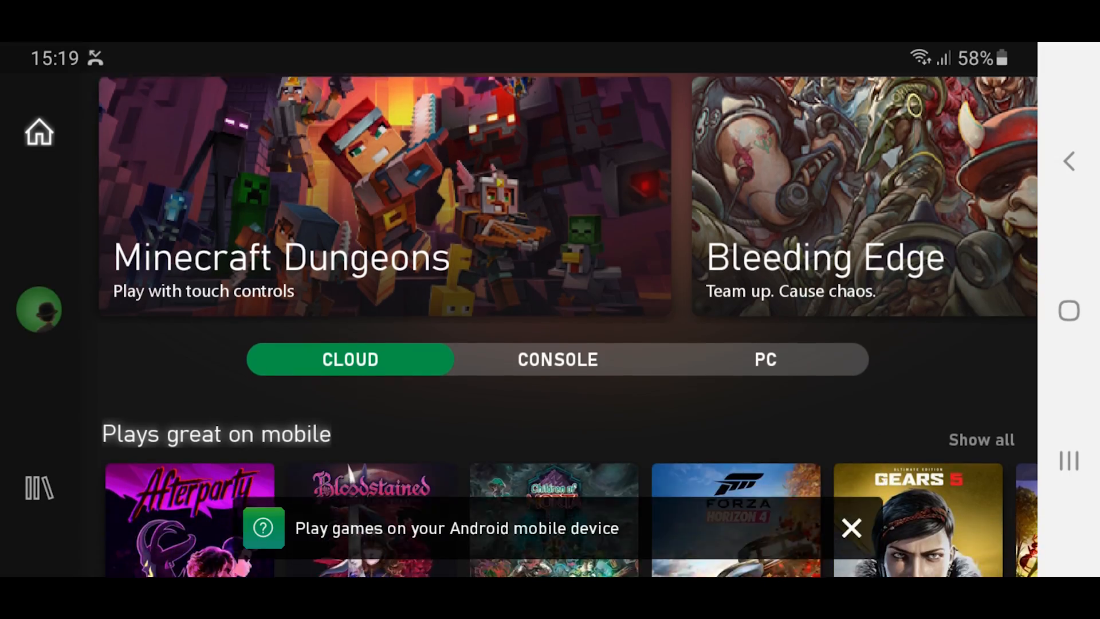
click(558, 359)
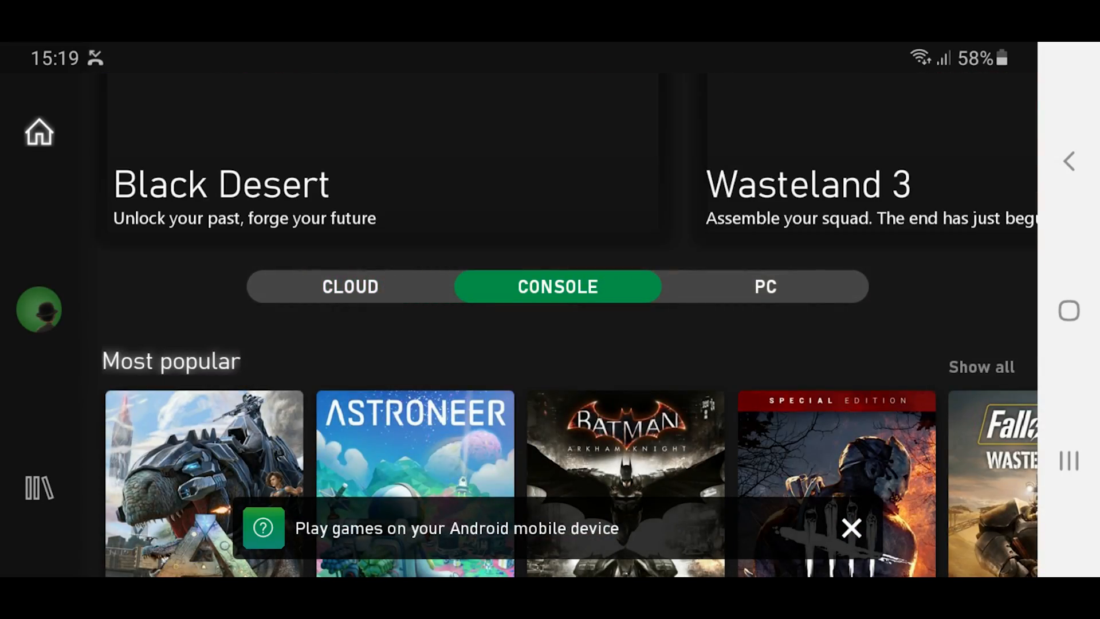
click(350, 286)
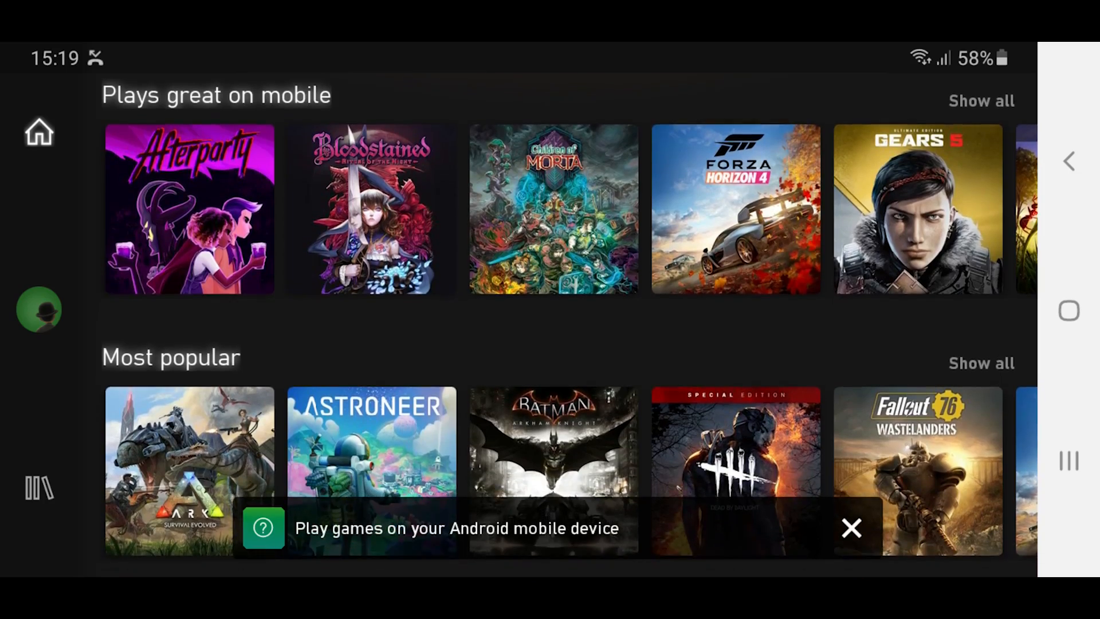
scroll(down, 3)
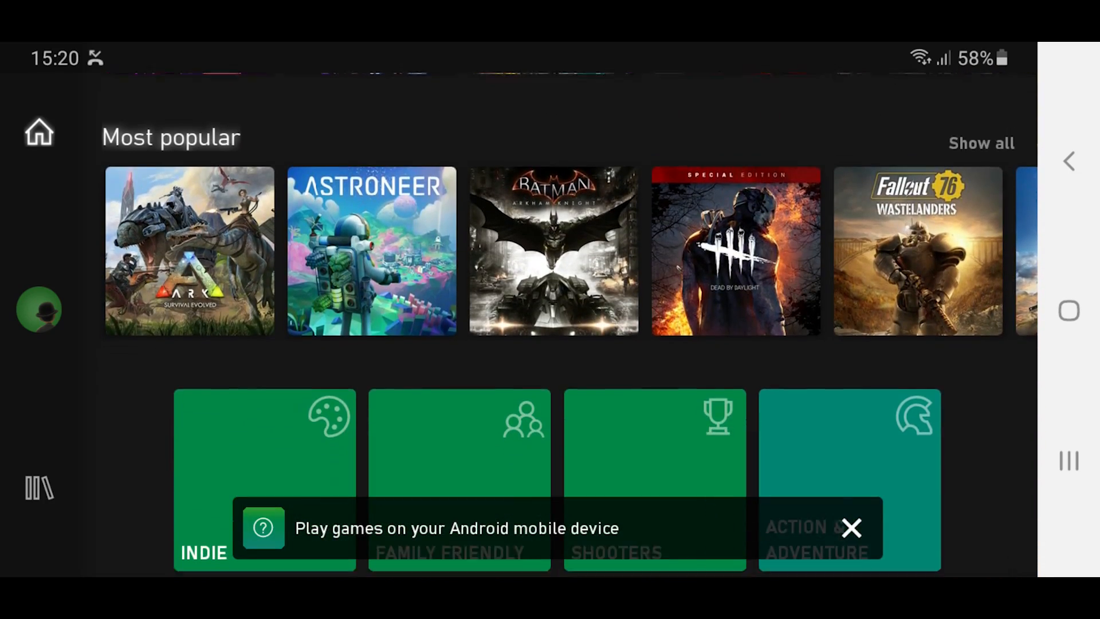
scroll(down, 3)
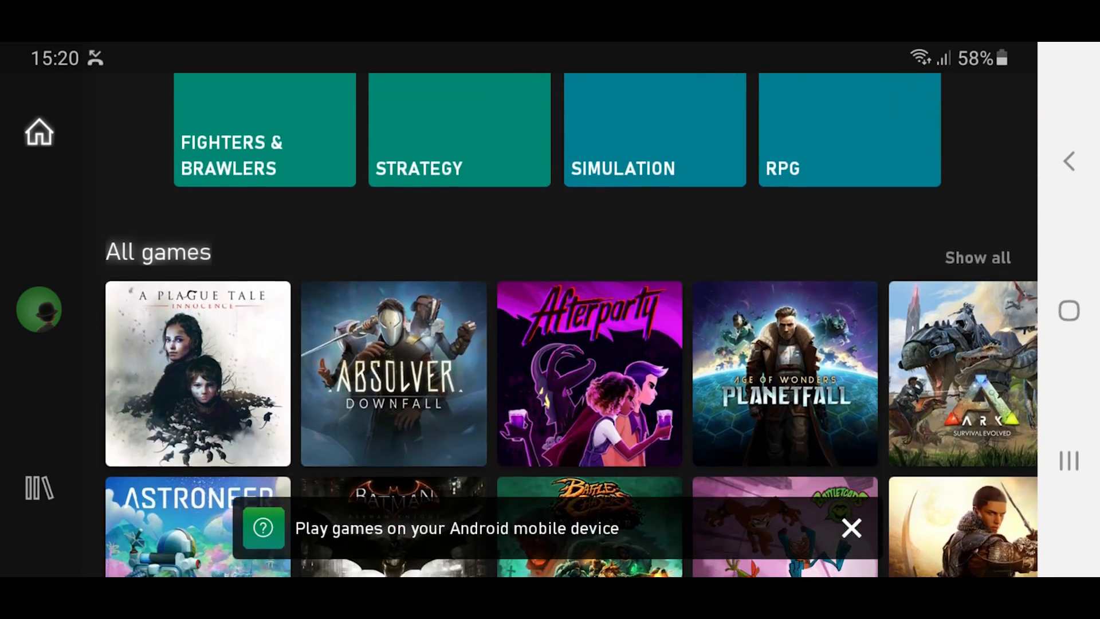
click(976, 257)
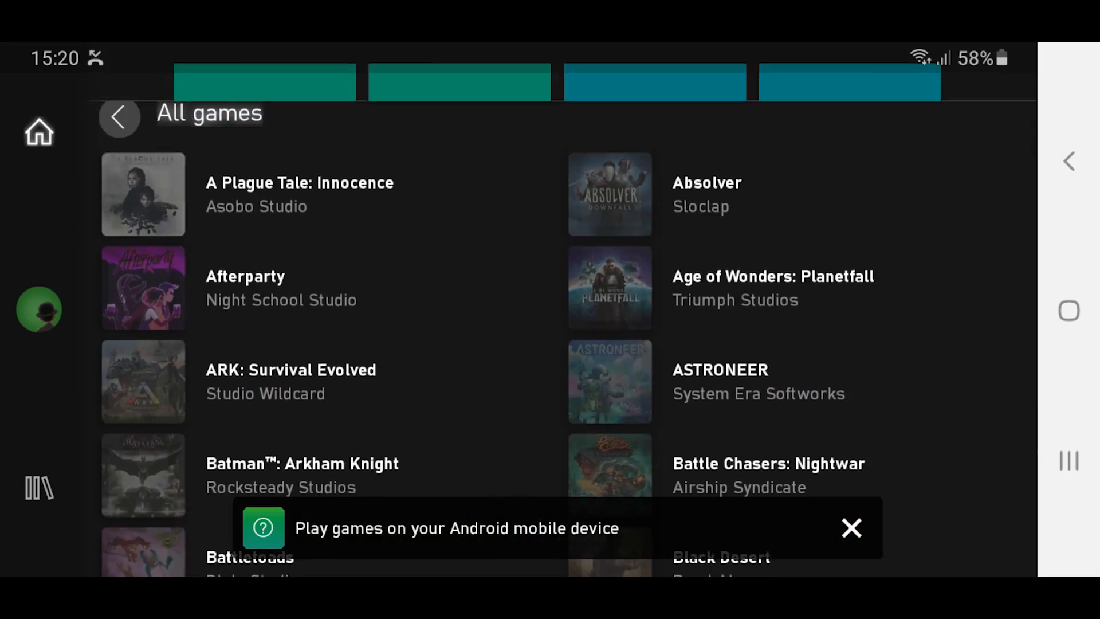
scroll(down, 3)
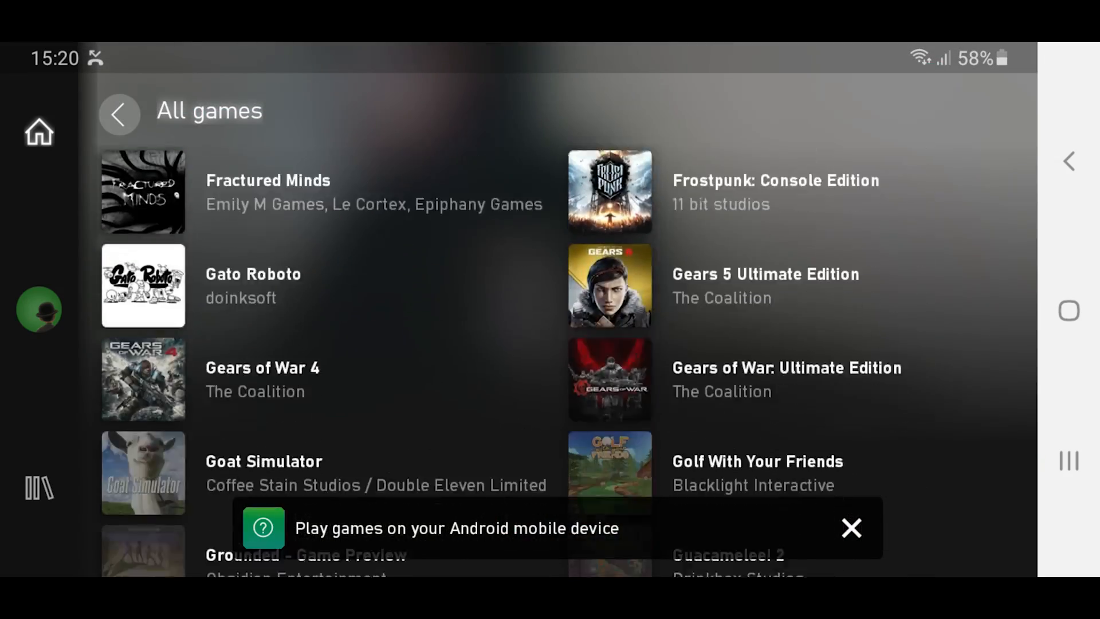
scroll(up, 3)
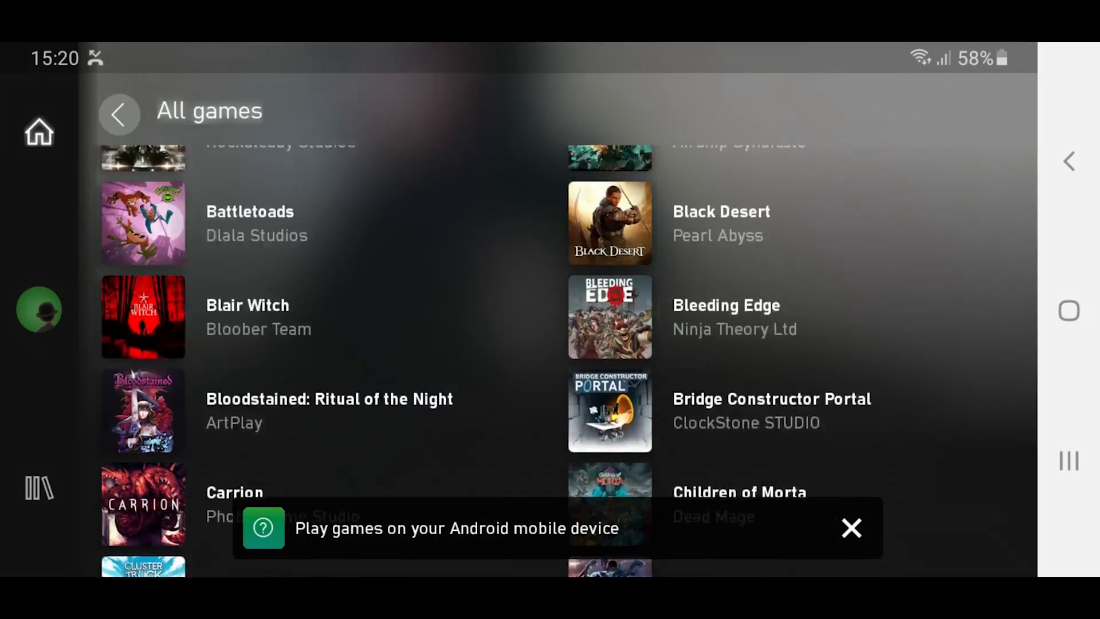
click(119, 114)
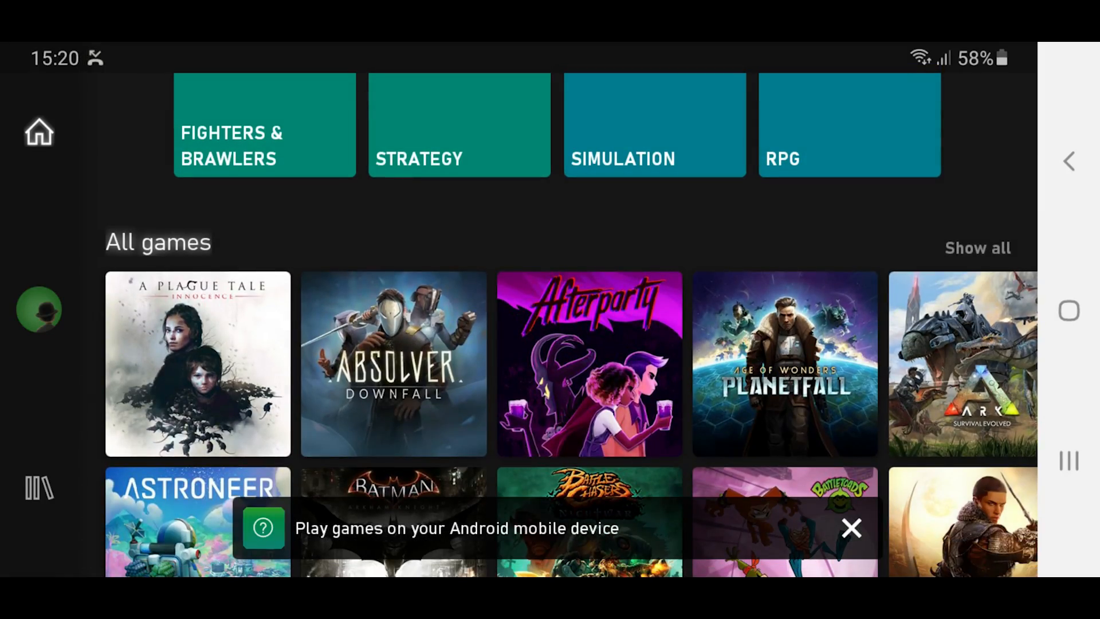
Step: Dismiss the 'Play your game right here' tips with GOT IT
scroll(down, 3)
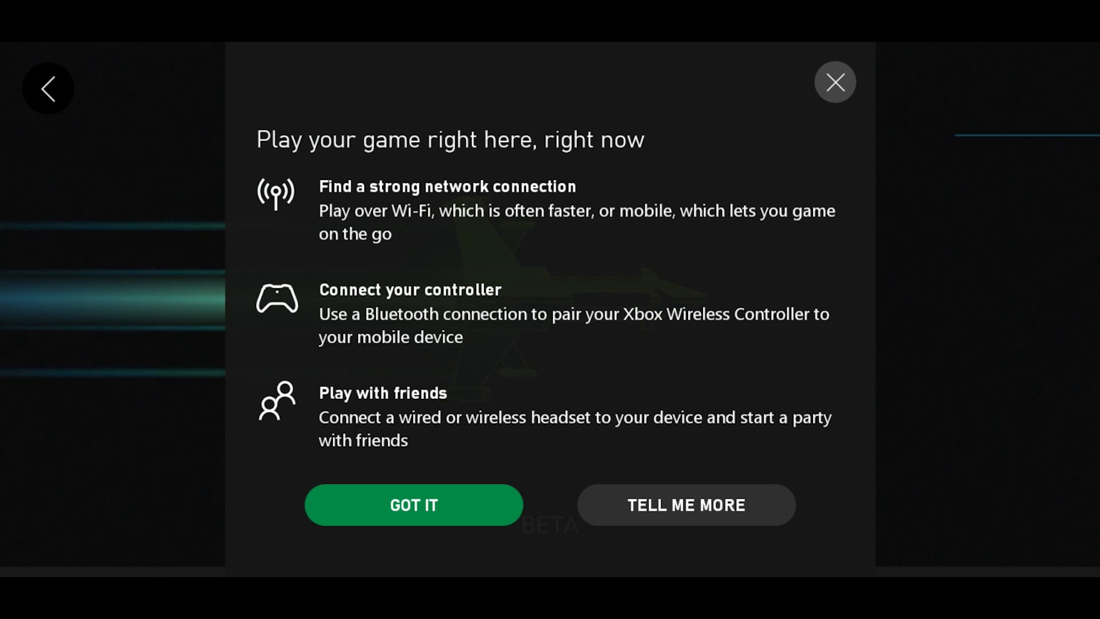
click(413, 504)
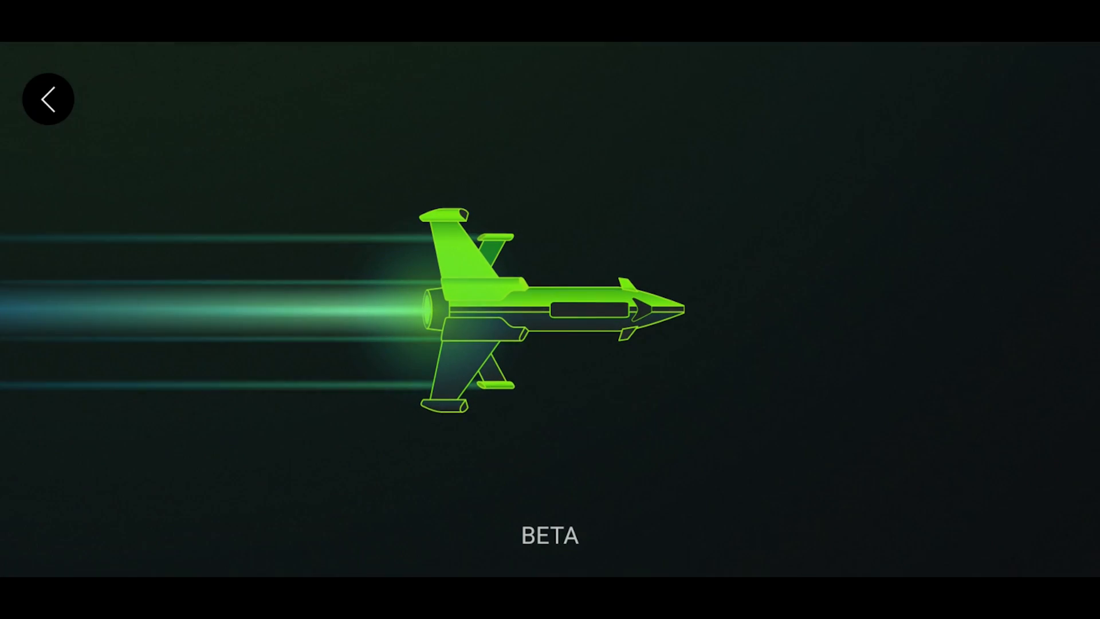